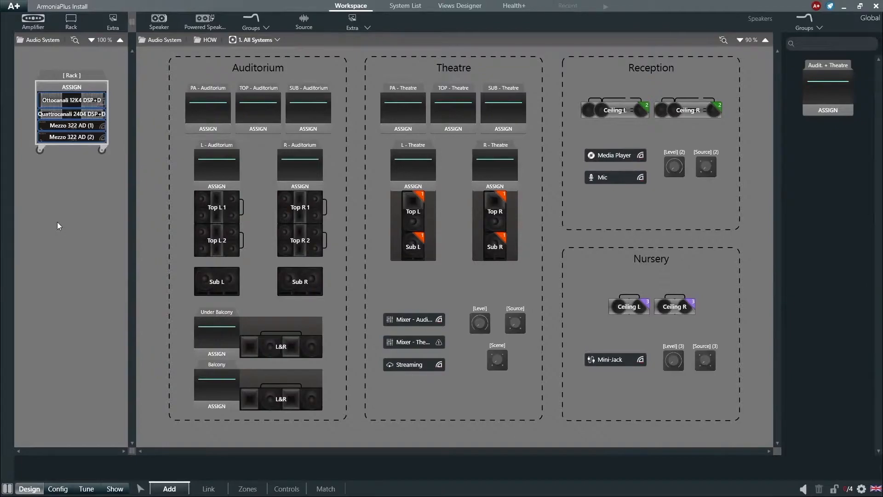
pyautogui.moveTo(240, 81)
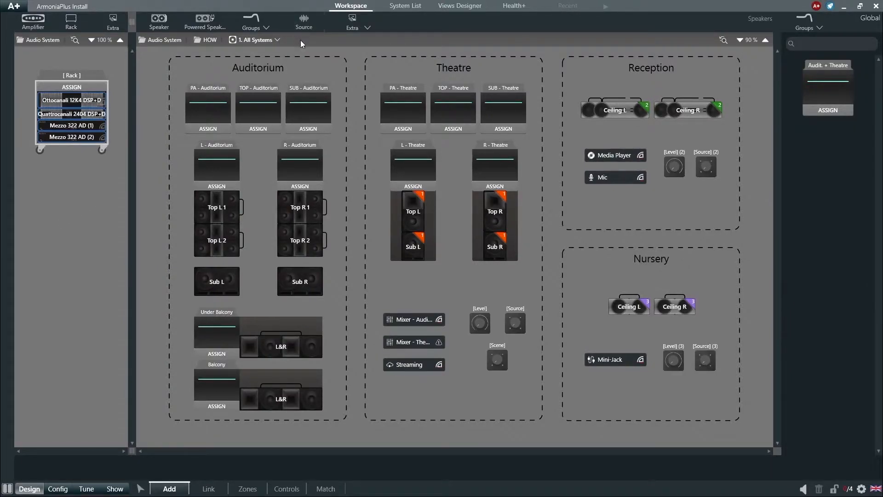
pyautogui.moveTo(430, 306)
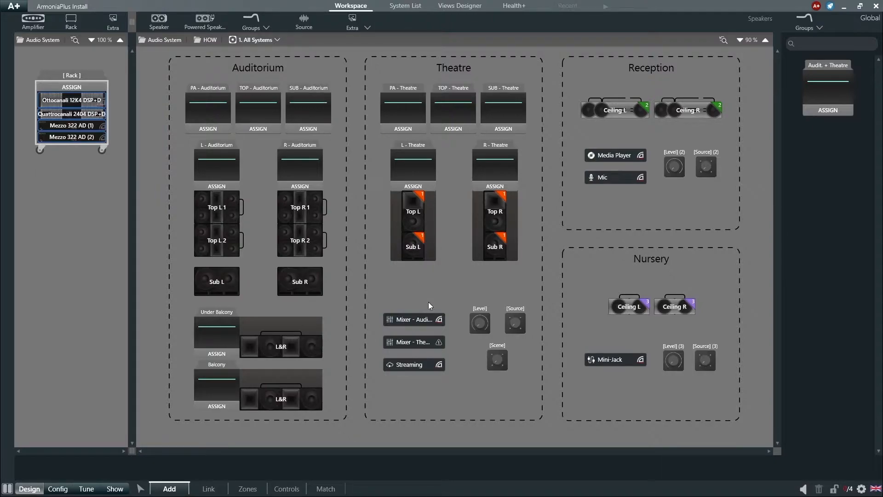
# - Select the Mixer - Auditorium source and confirm its format is Dante, Stereo
pyautogui.click(414, 319)
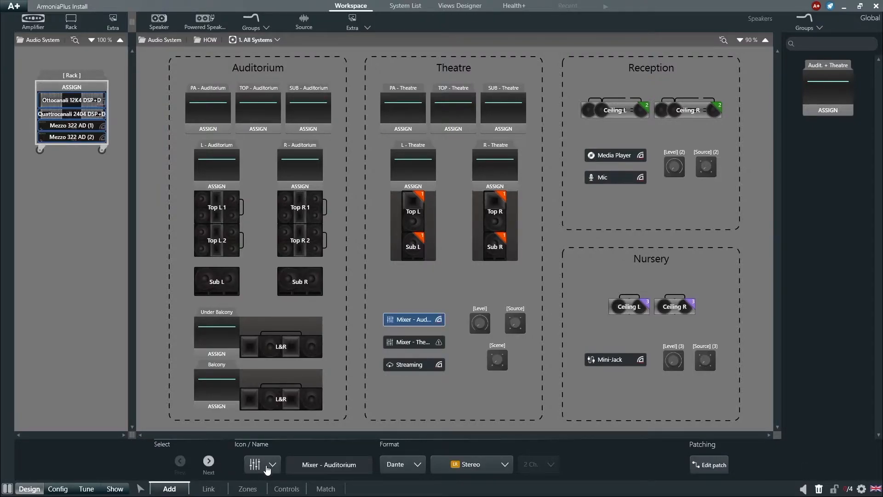
pyautogui.click(272, 464)
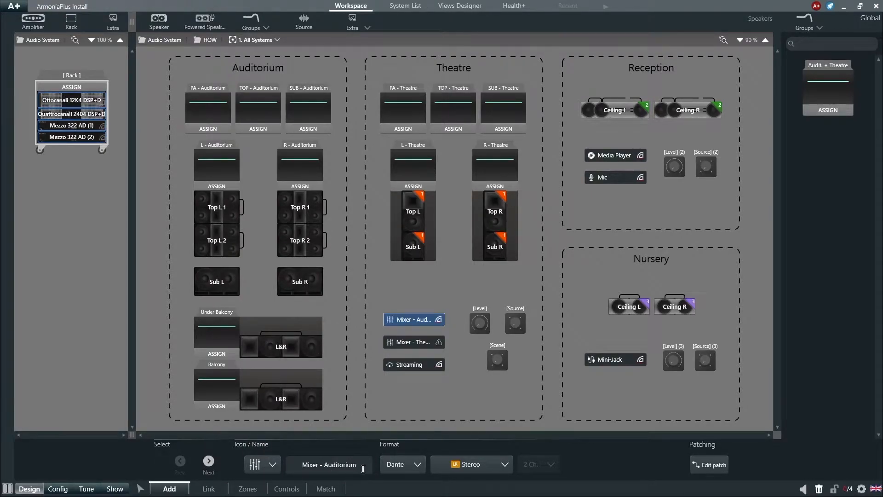
pyautogui.click(402, 464)
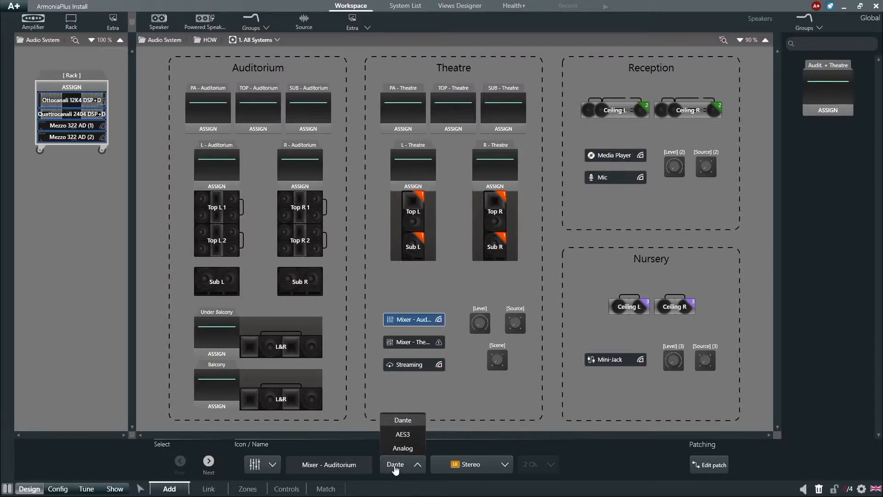
pyautogui.moveTo(402, 448)
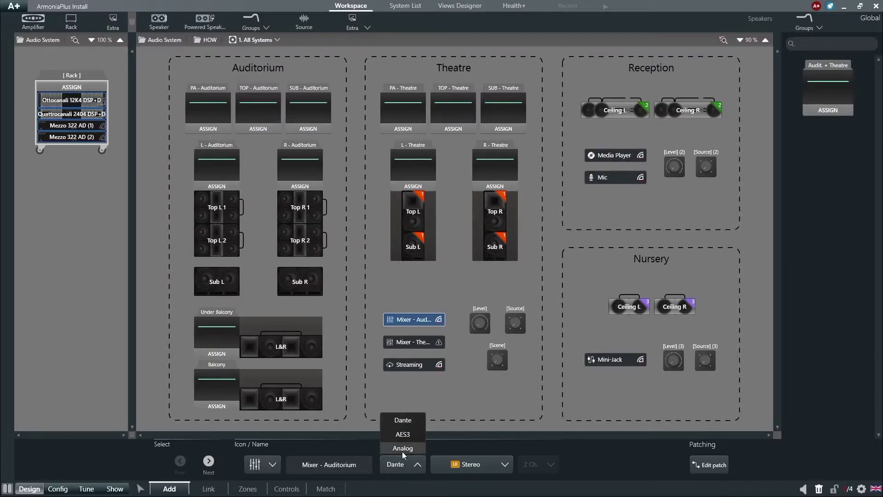
pyautogui.moveTo(403, 420)
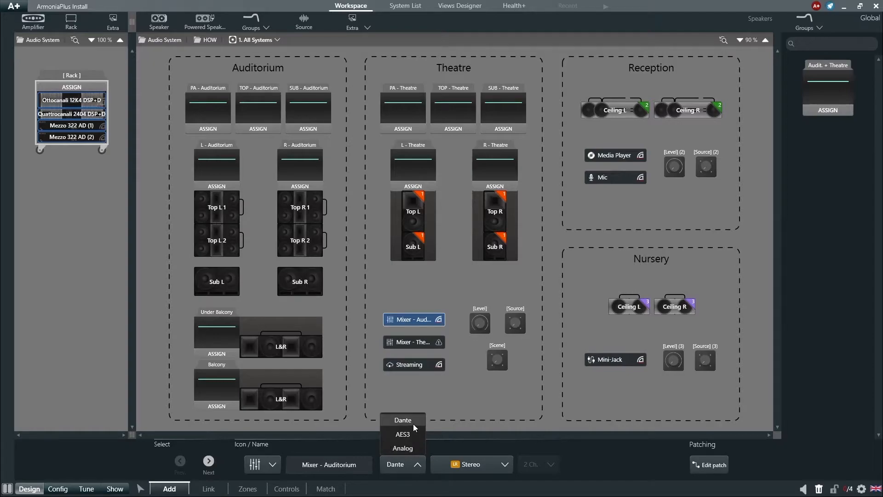
pyautogui.moveTo(415, 447)
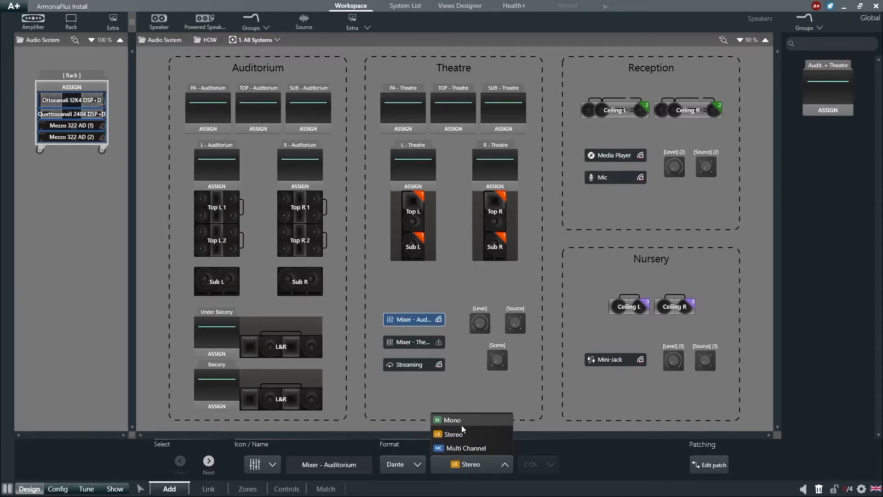
pyautogui.moveTo(465, 447)
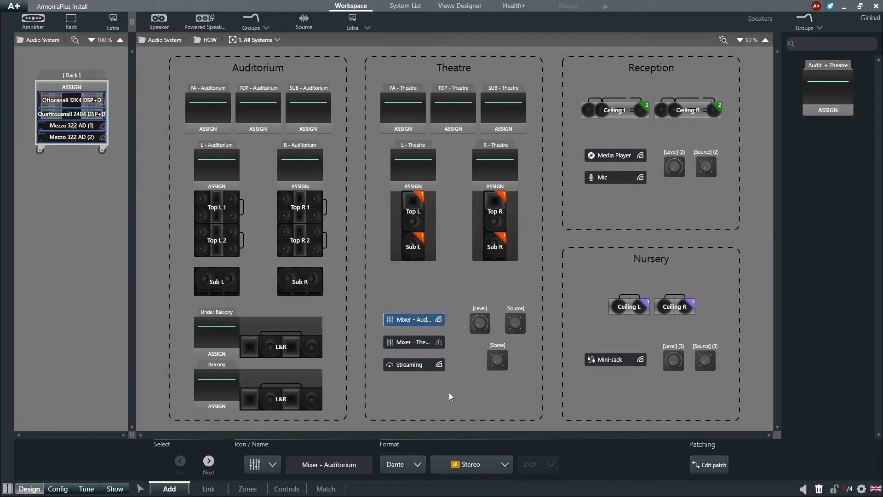
pyautogui.moveTo(502, 413)
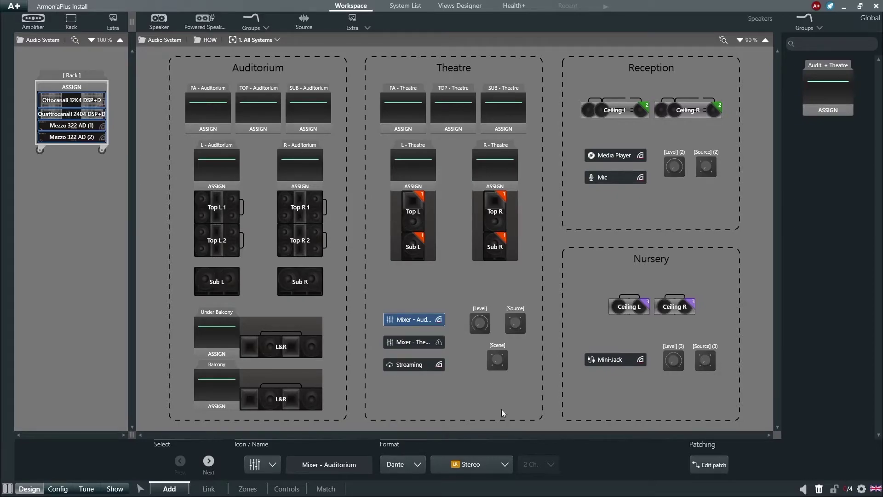
# - Patch the Auditorium mixer's Left and Right channels to Theatre Mixer CH1 and CH2
pyautogui.click(713, 464)
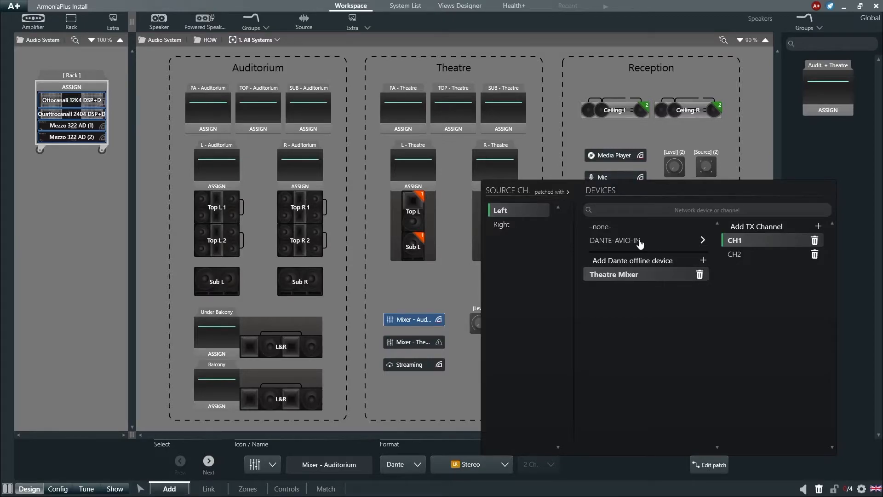
pyautogui.moveTo(640, 278)
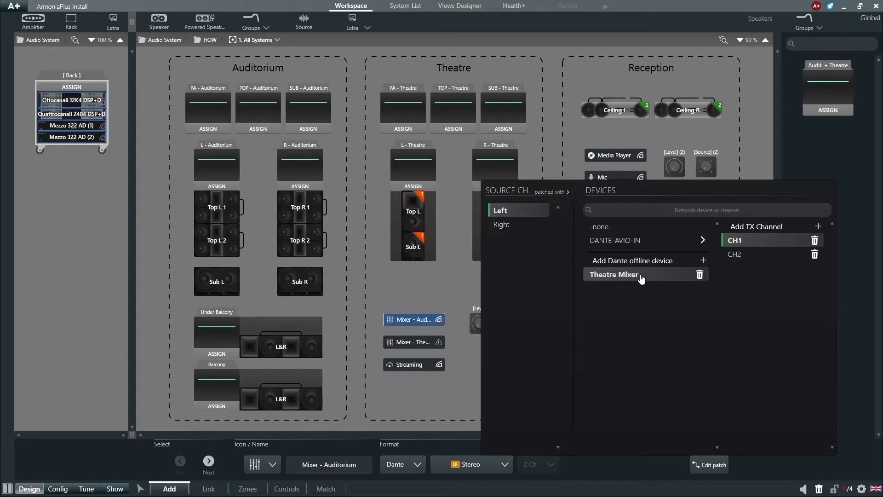
pyautogui.moveTo(529, 225)
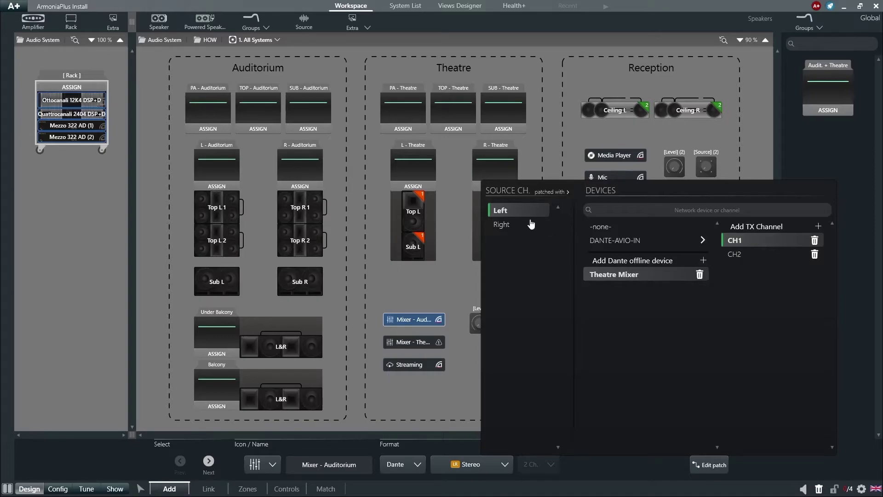
pyautogui.moveTo(585, 231)
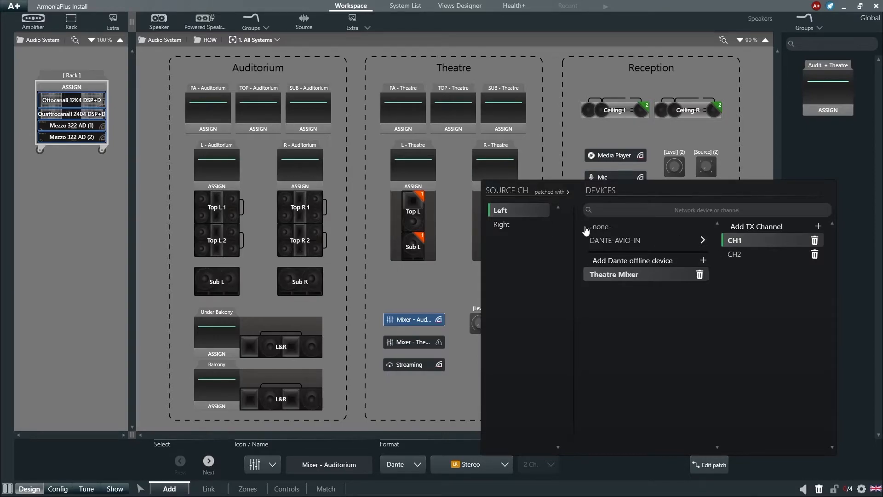
pyautogui.click(502, 224)
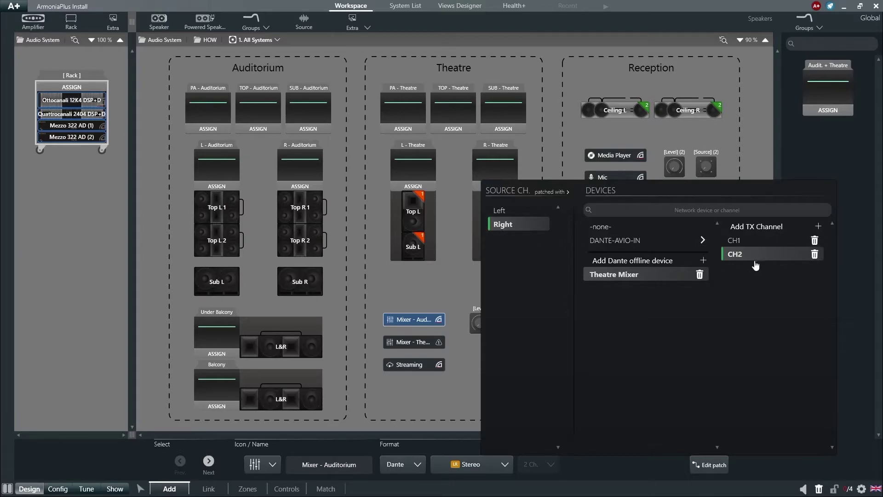
pyautogui.moveTo(707, 464)
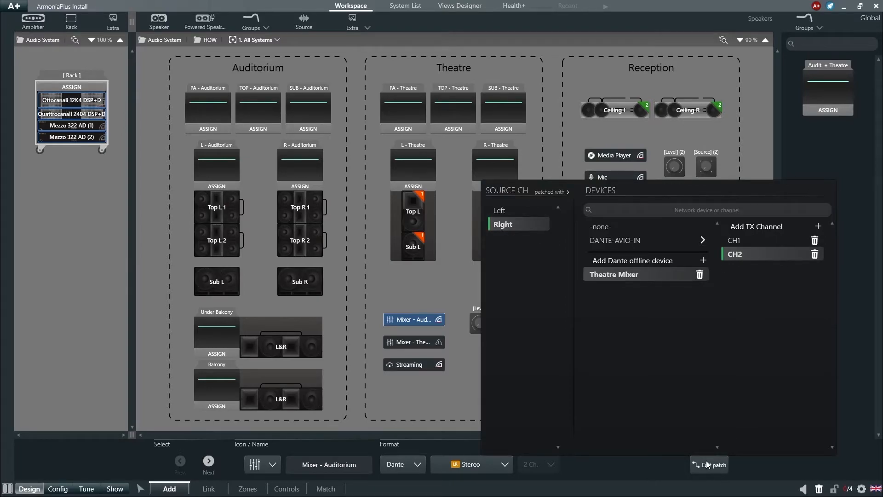
pyautogui.click(713, 465)
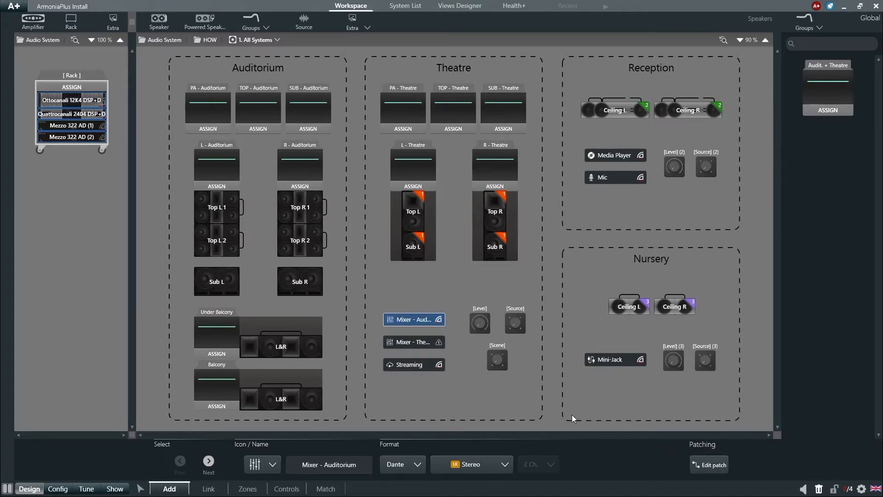
# - Select the Mixer - Theatre source, showing Analog Stereo with Share OFF
pyautogui.click(414, 342)
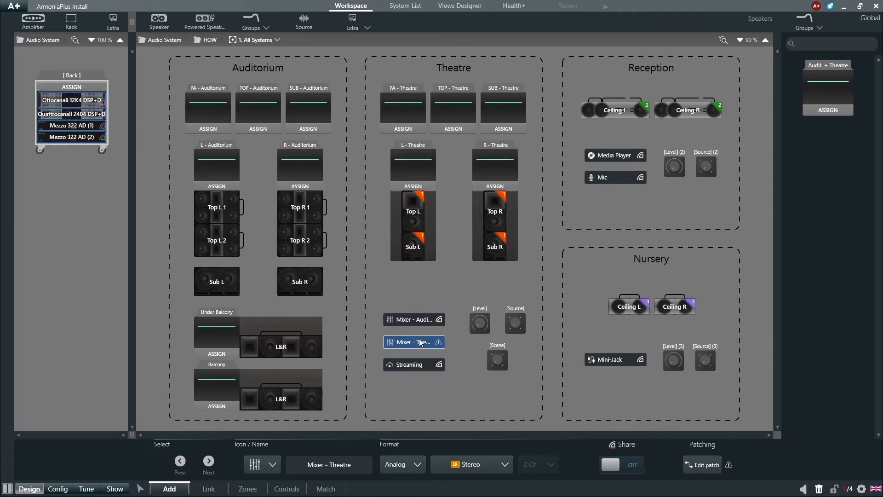
pyautogui.moveTo(434, 347)
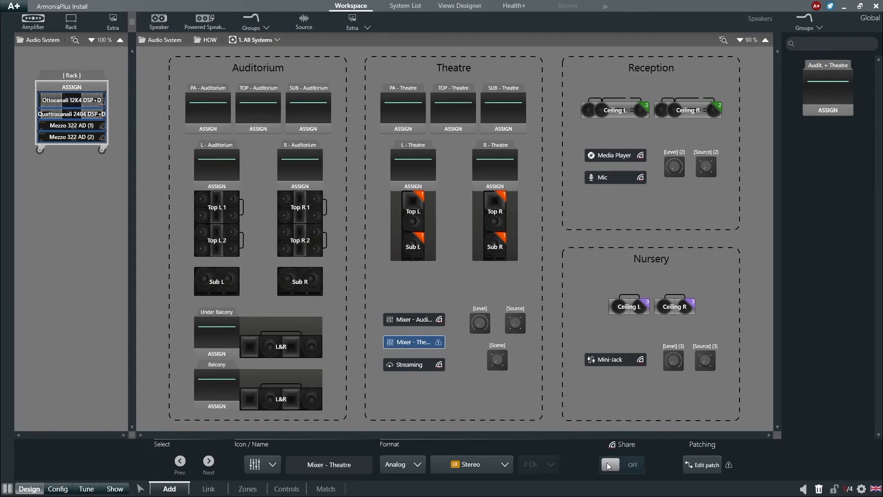
# - Turn Share ON for the Theatre mixer and bring up its amplifier patching
pyautogui.click(621, 464)
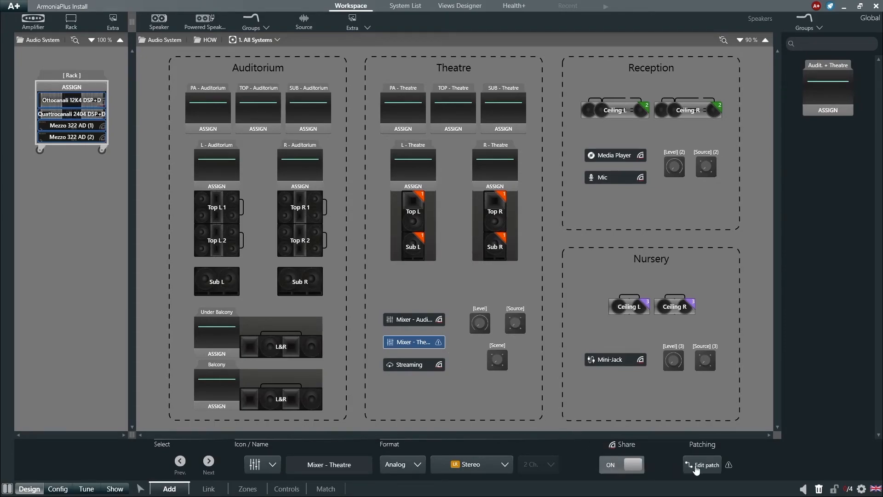
pyautogui.click(706, 464)
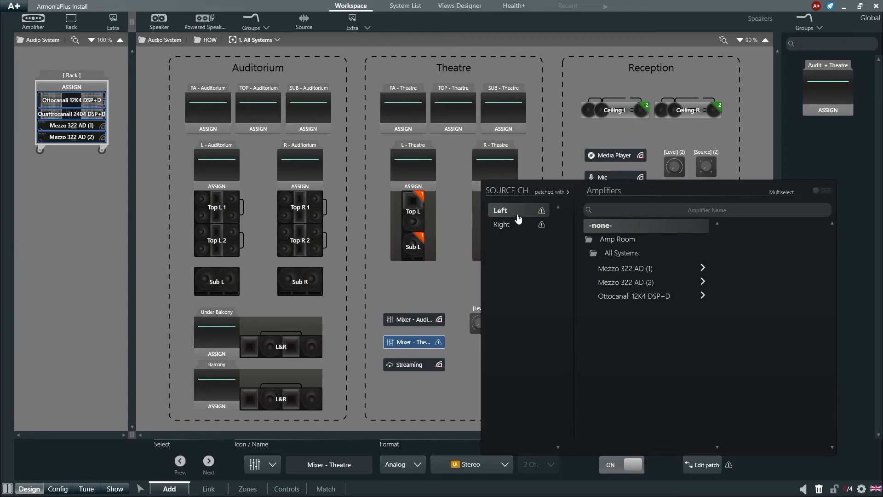
pyautogui.moveTo(629, 298)
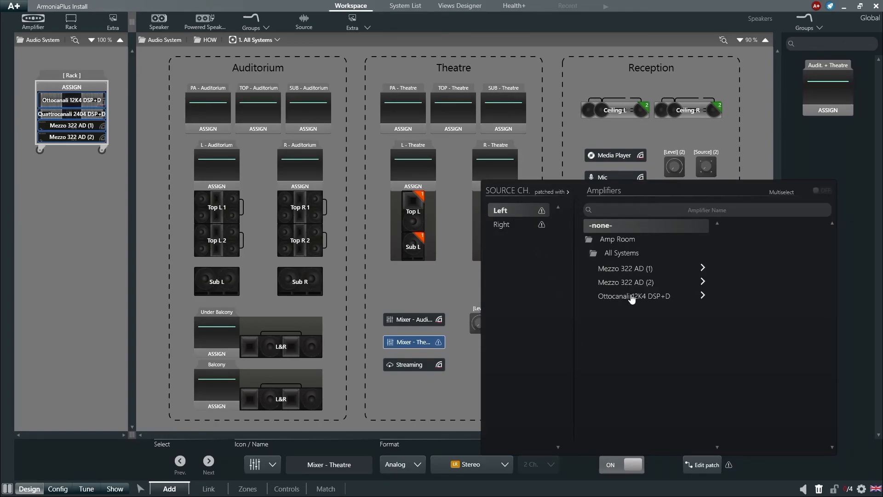